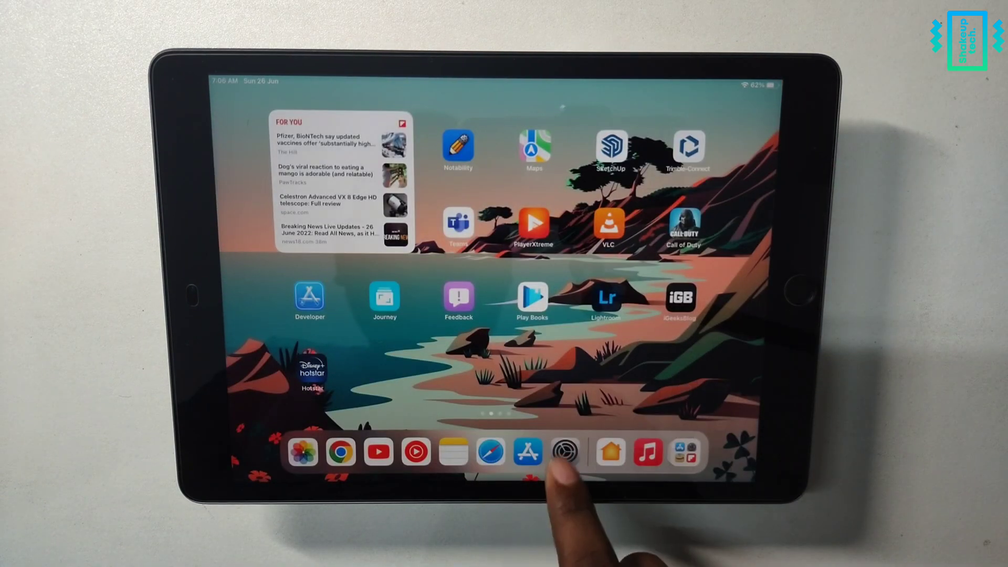
- Open betaprofiles.com in Safari and scroll to the iPadOS Beta Profile
click(564, 452)
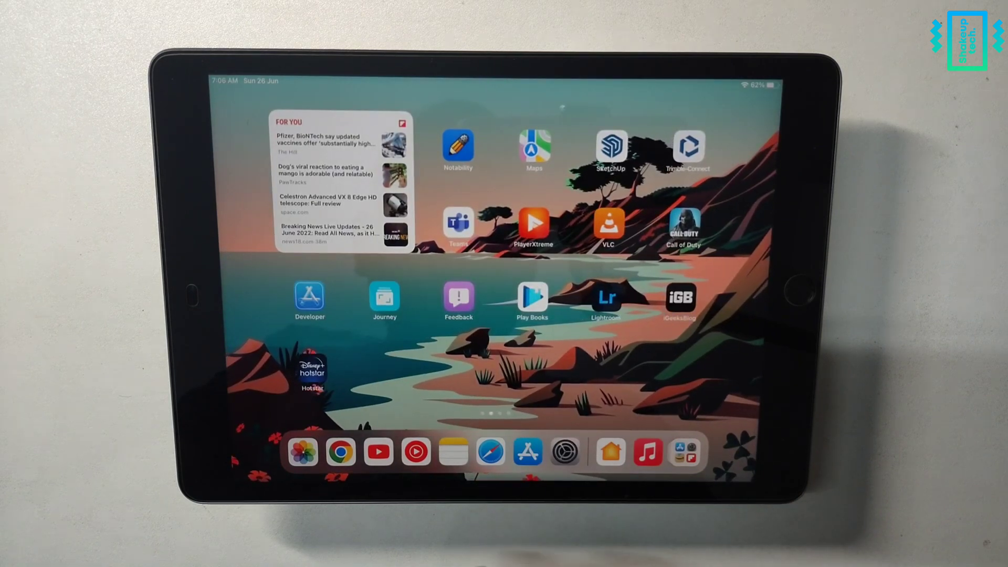
click(490, 452)
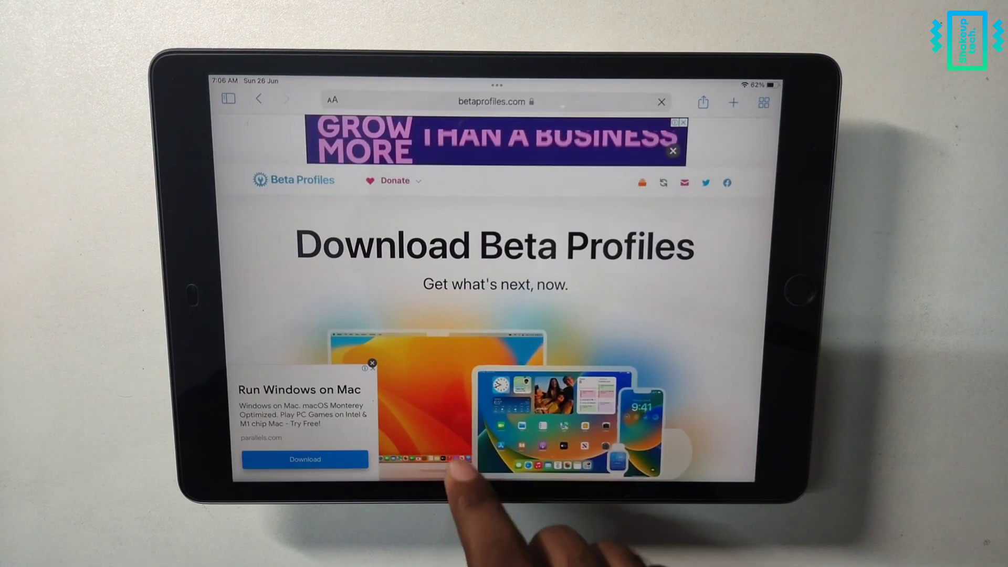
click(495, 101)
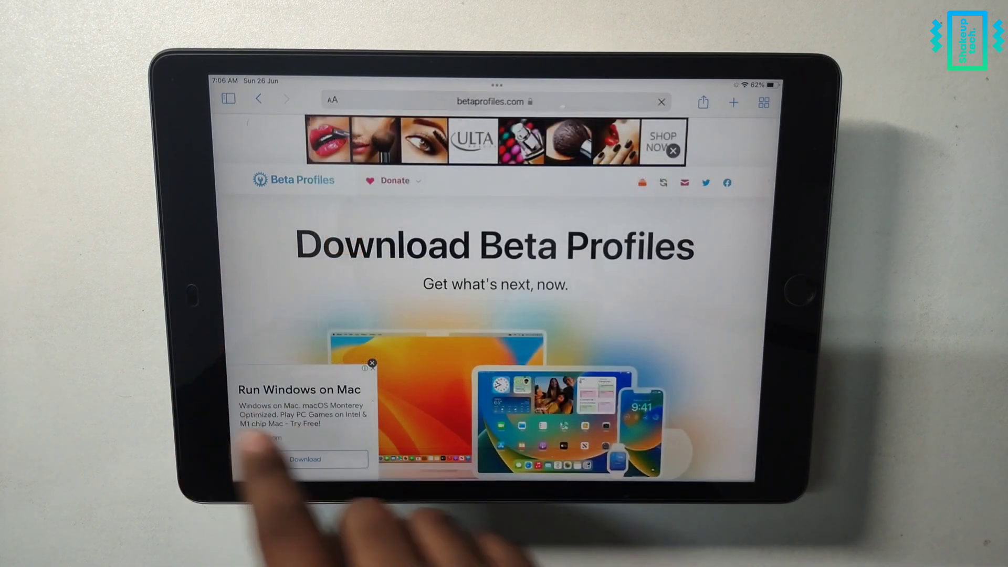
scroll(down, 3)
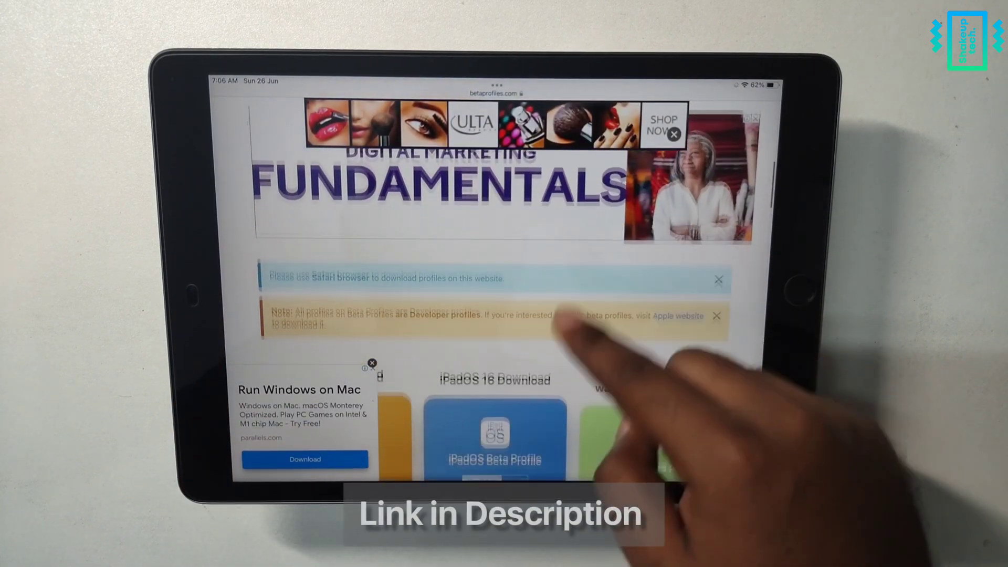
scroll(down, 3)
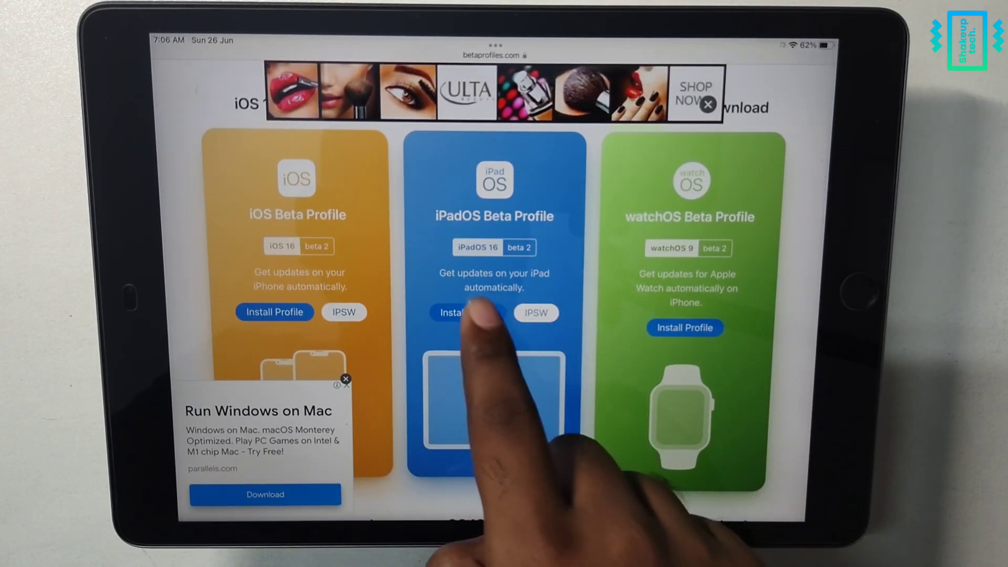
- Download the iPadOS 16 beta profile, allowing the download despite the warning
click(461, 313)
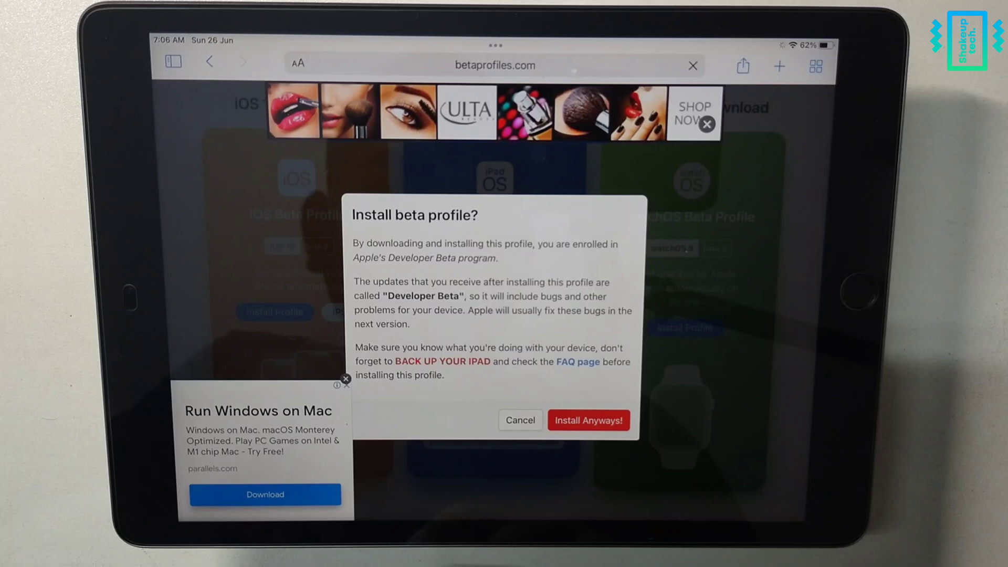
click(588, 420)
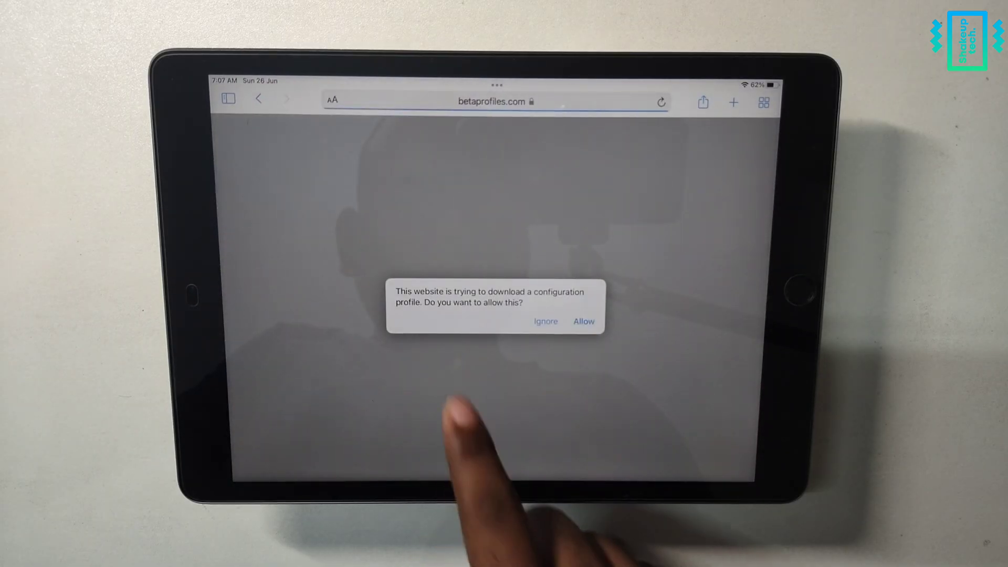
click(583, 321)
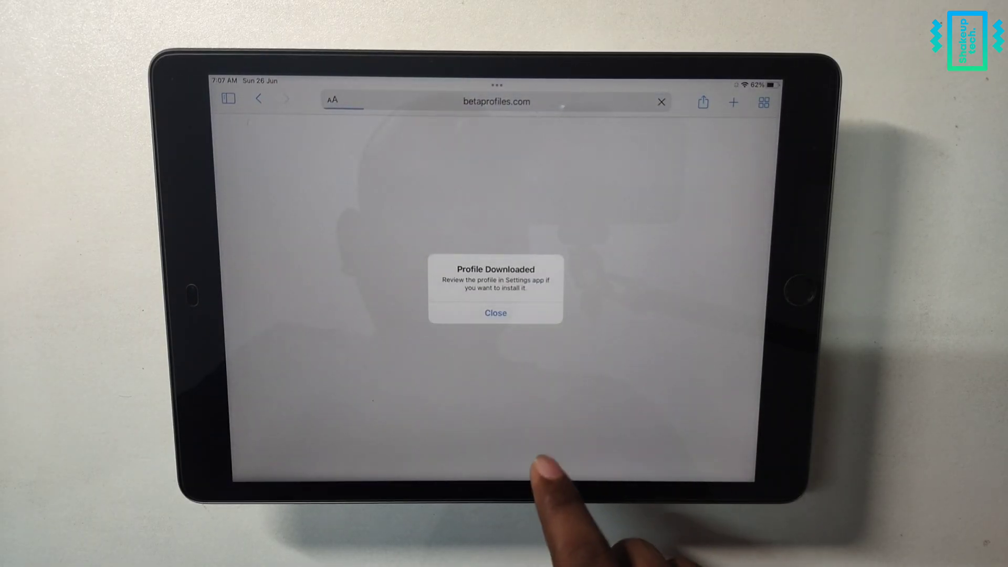
click(495, 313)
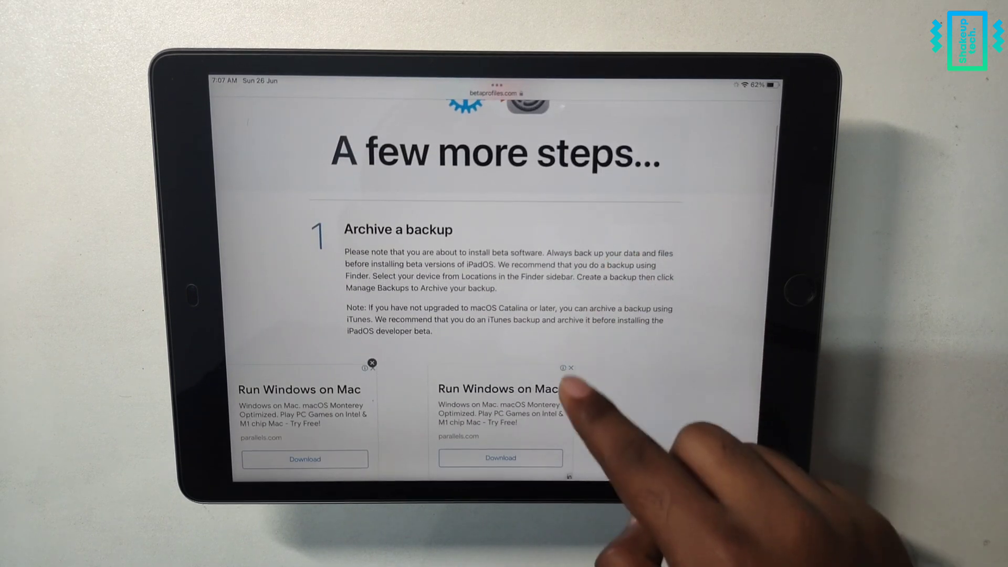
scroll(down, 3)
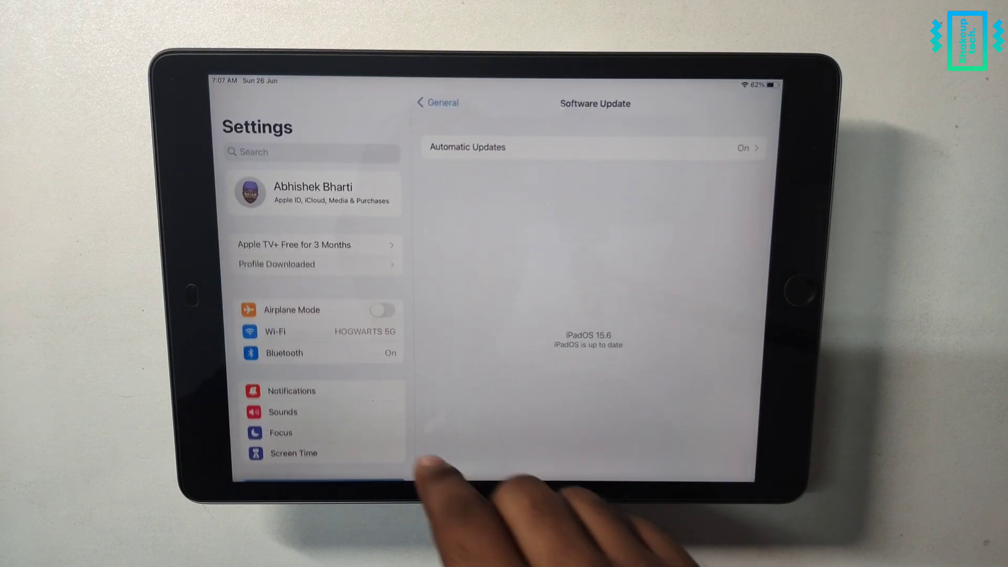
- Confirm iCloud Backup is off in the Apple ID iCloud settings, then return
click(313, 193)
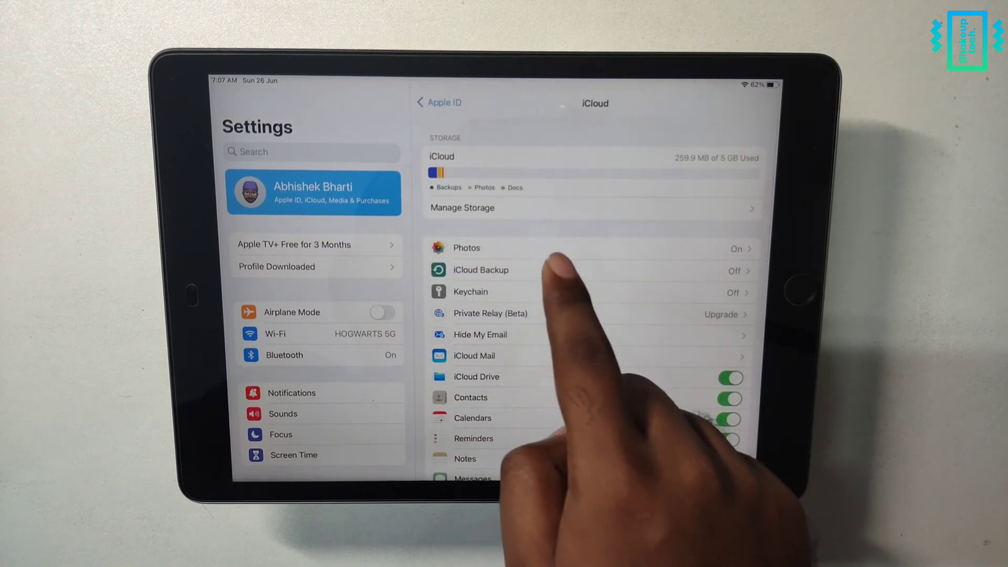
click(481, 269)
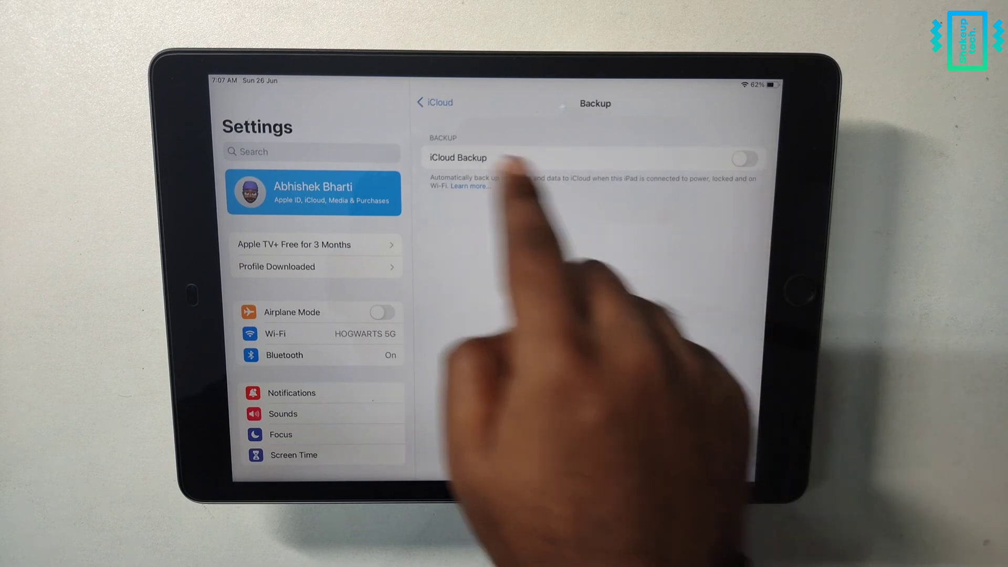
click(435, 103)
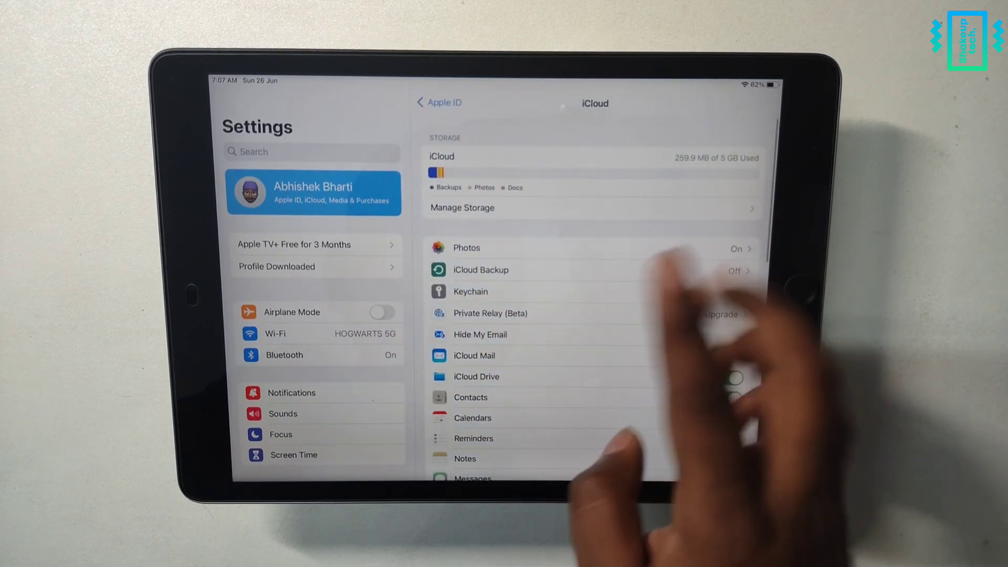
click(440, 103)
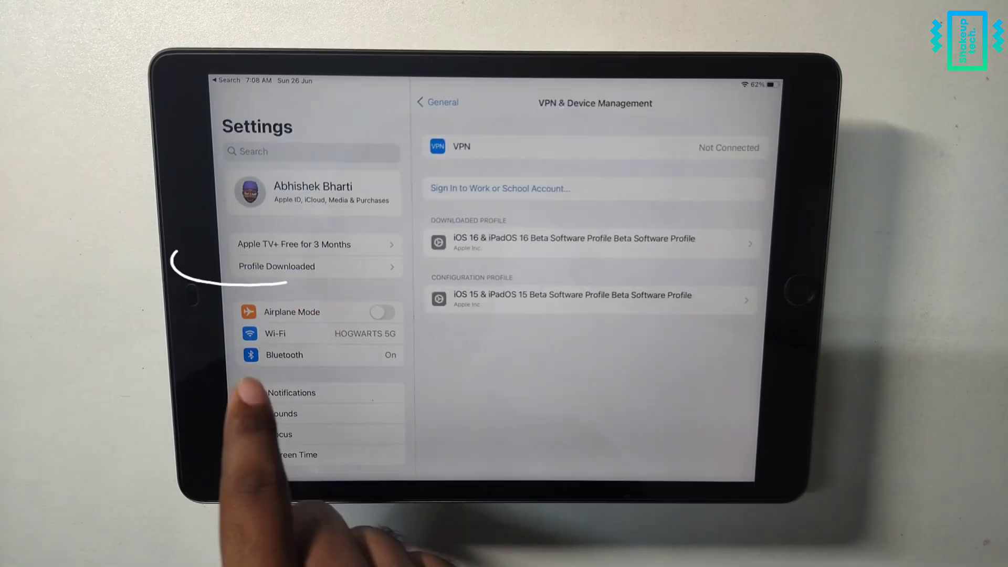
- Install the iOS 16 & iPadOS 16 Beta Software Profile, accepting its consent terms
click(573, 243)
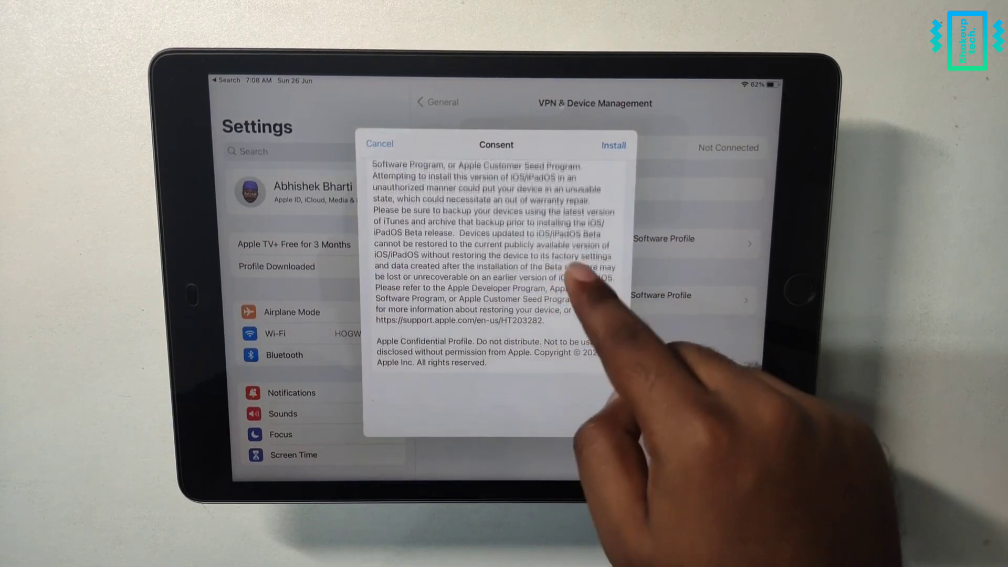
click(613, 144)
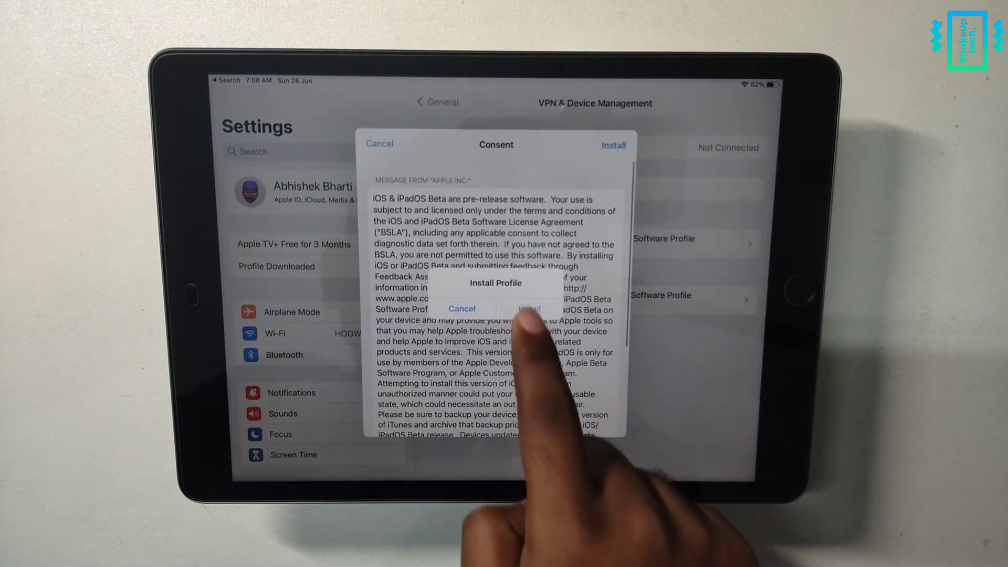
click(529, 308)
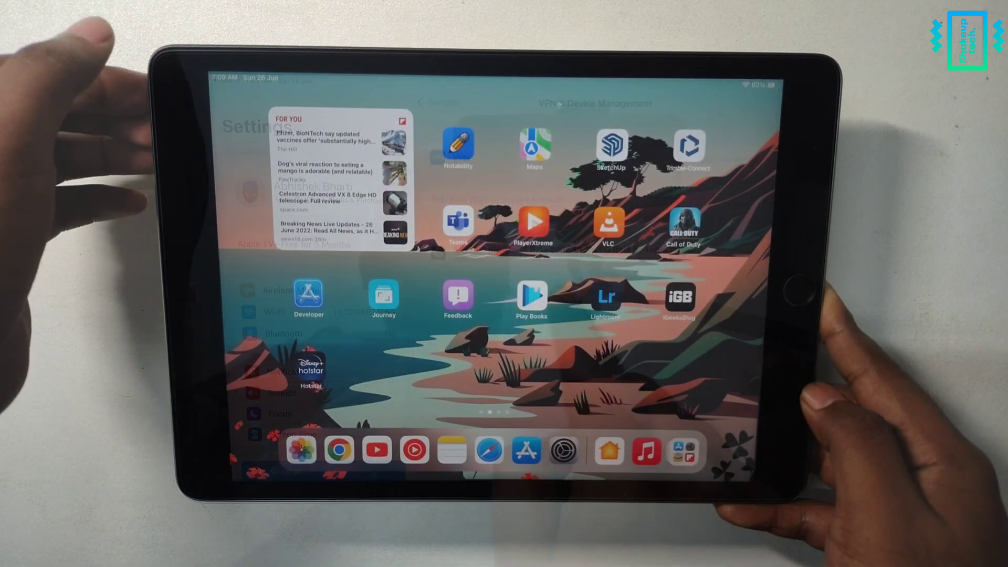
- Power the iPad off with the power button and slider, then restart it
key(power)
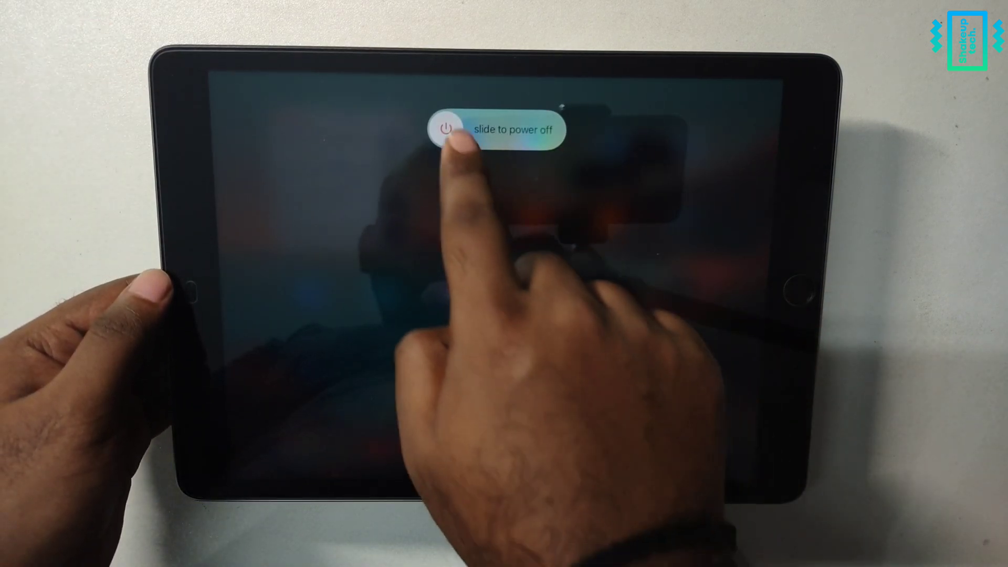
drag(446, 128, 553, 129)
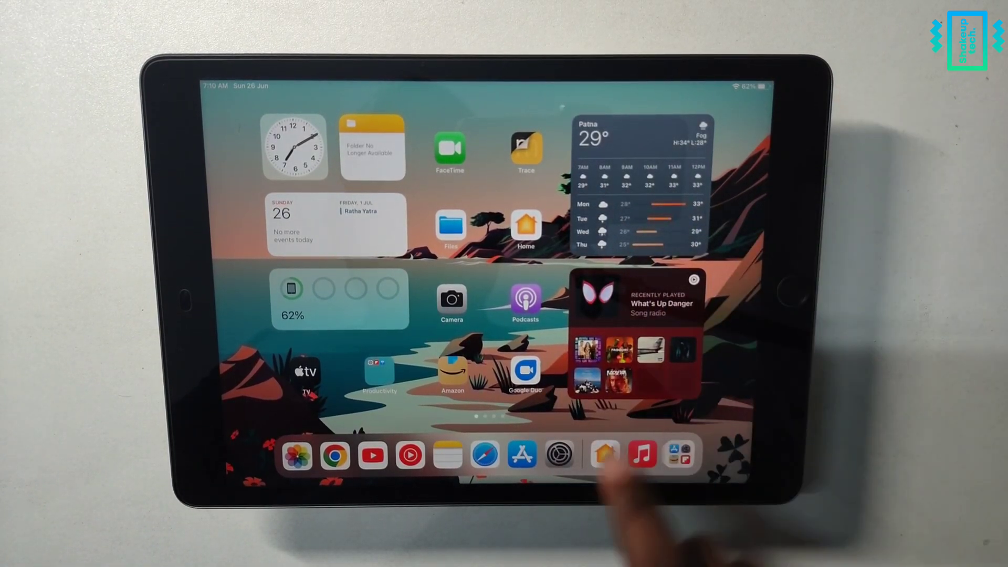
- Start downloading and installing iPadOS 16 Developer Beta 2 from Software Update
click(558, 455)
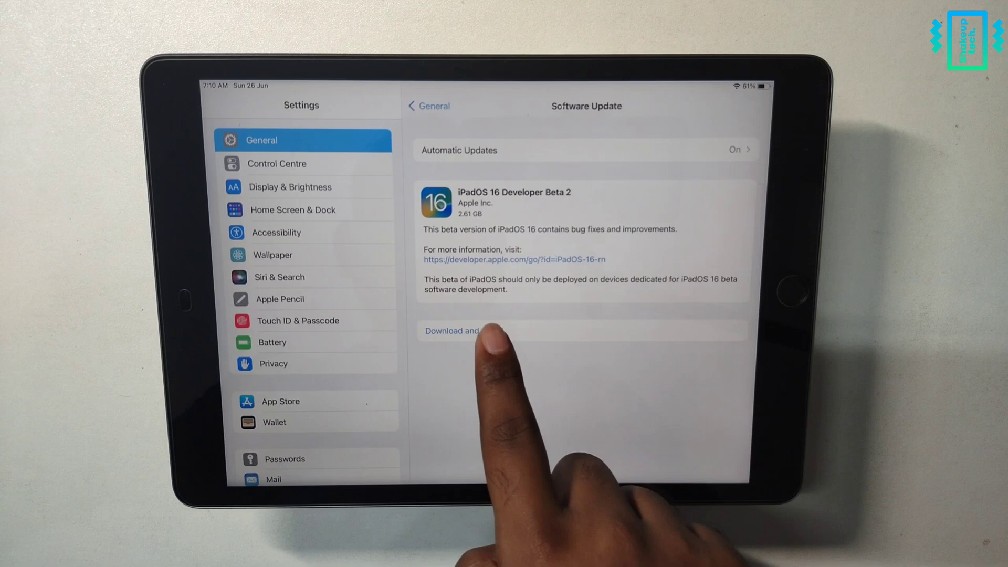
click(452, 330)
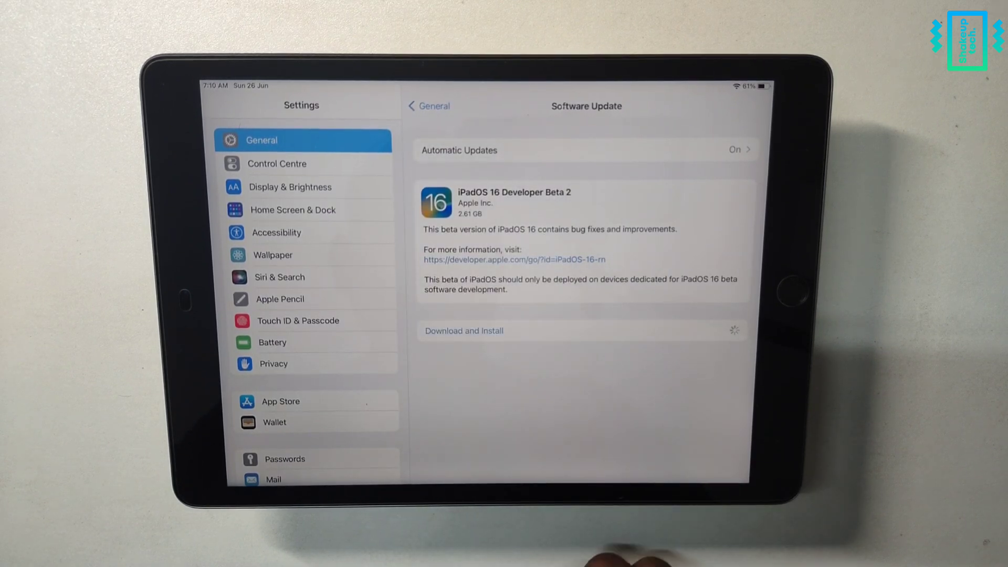
click(463, 330)
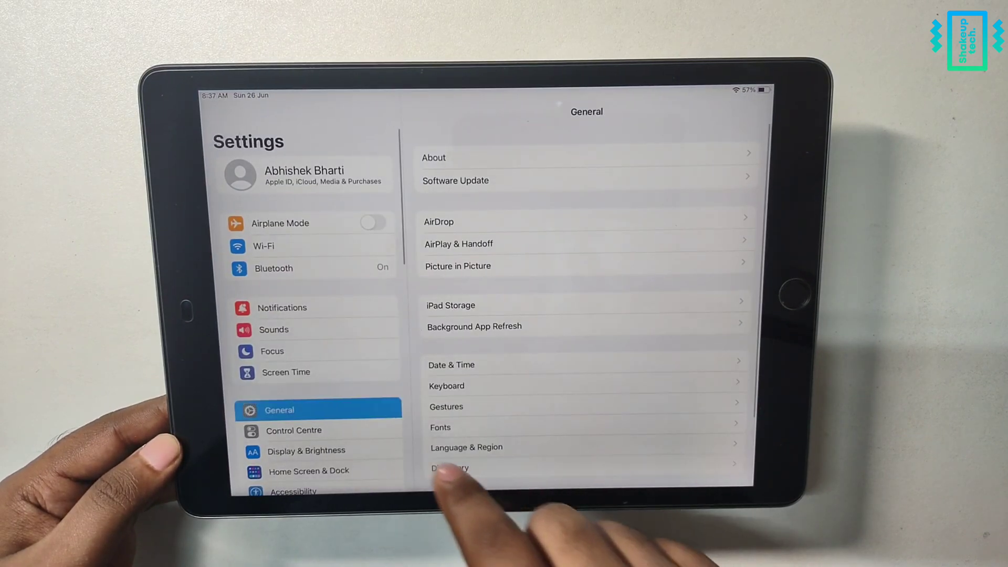
- Open the General page in Settings on the updated iPad
click(455, 181)
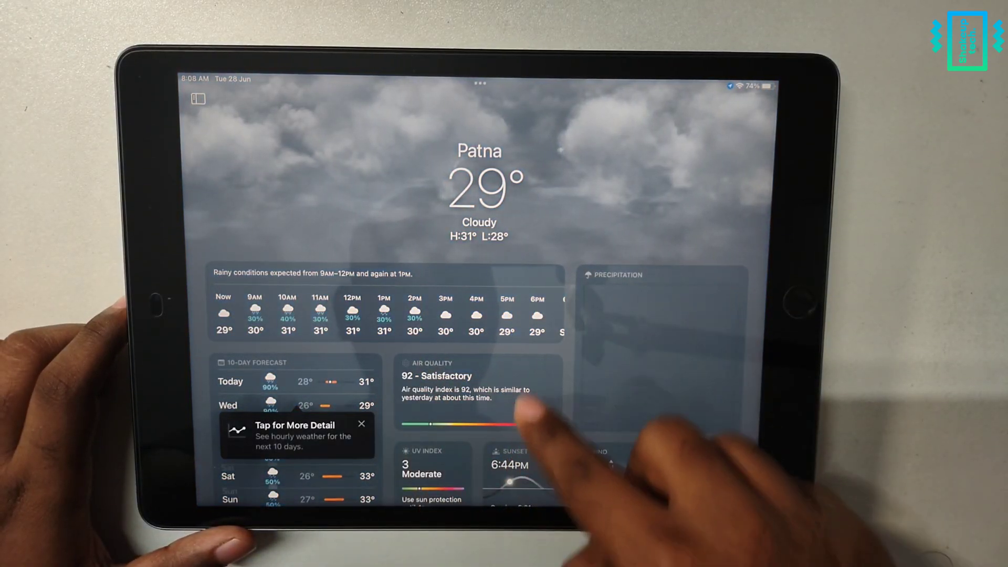
- Switch the Weather detail chart to UV Index, then show the saved-cities sidebar
scroll(down, 3)
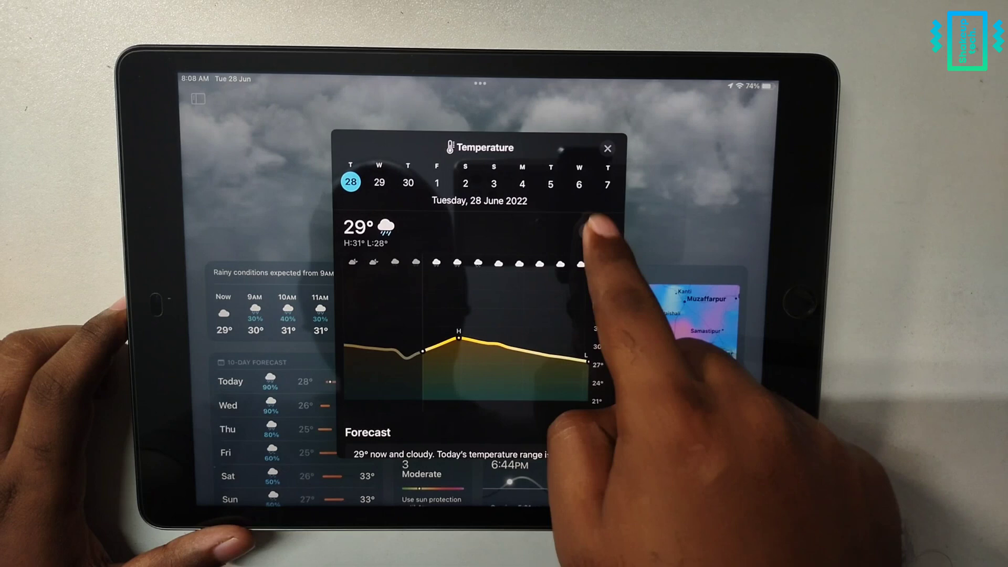
click(595, 232)
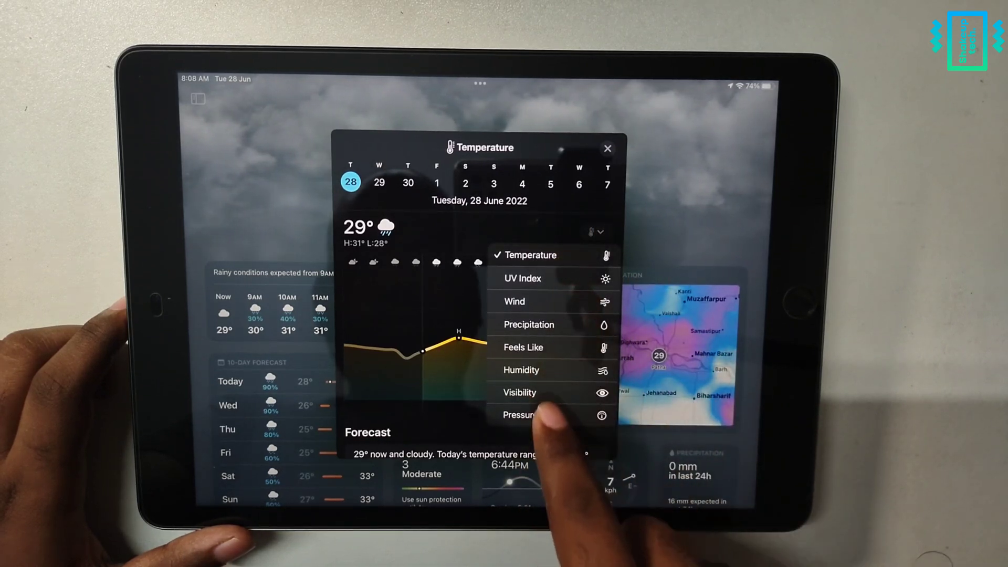
click(521, 277)
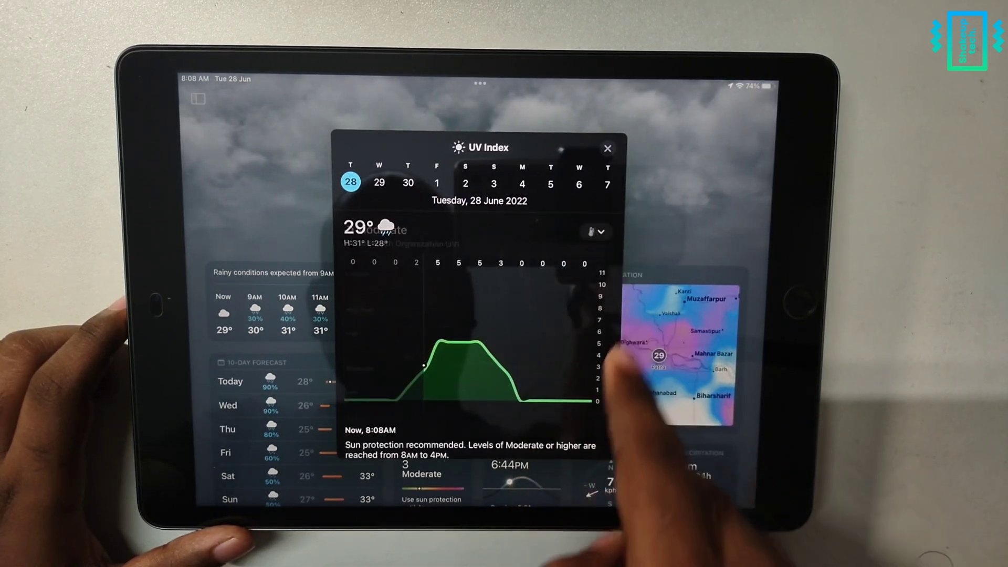
click(607, 148)
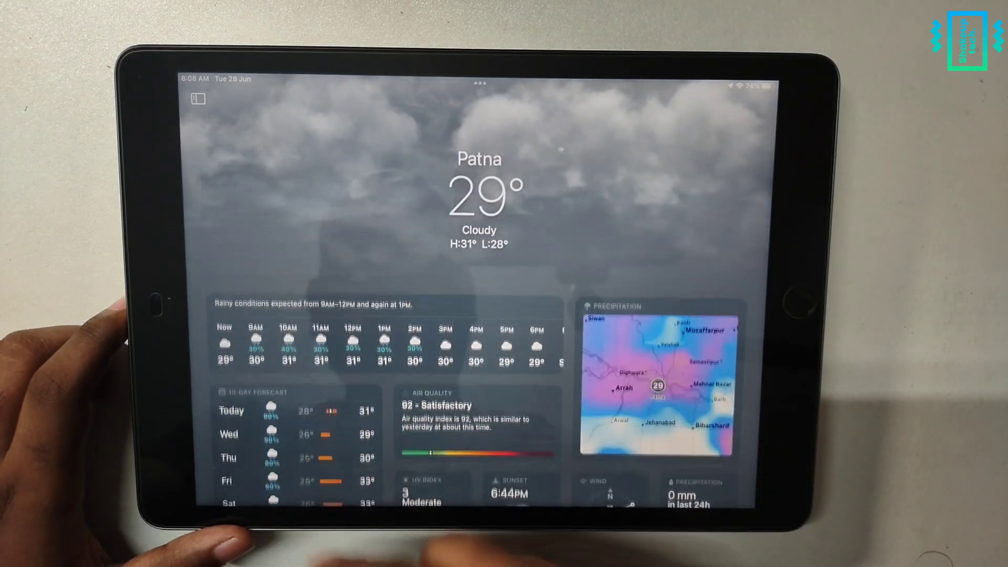
click(197, 99)
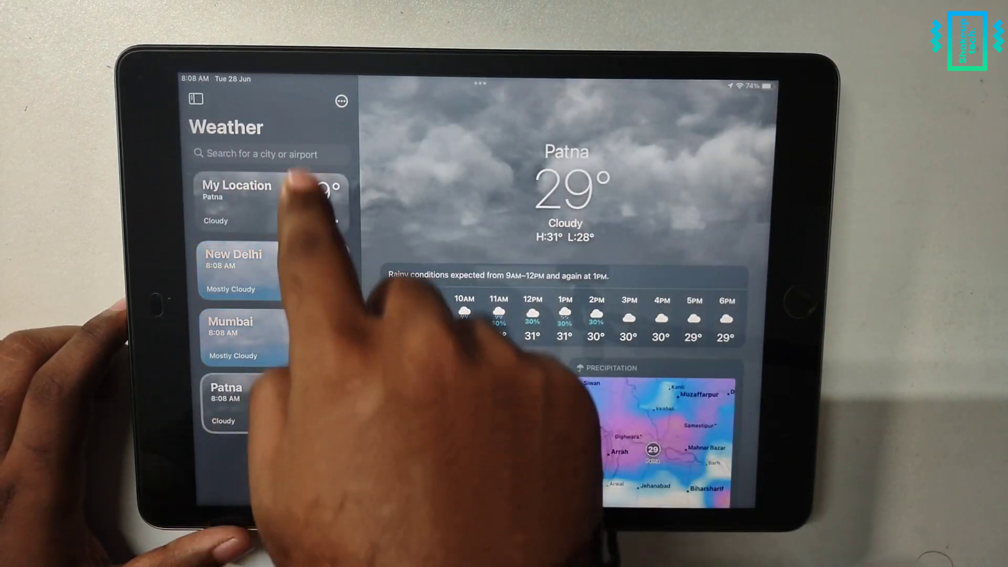
click(230, 338)
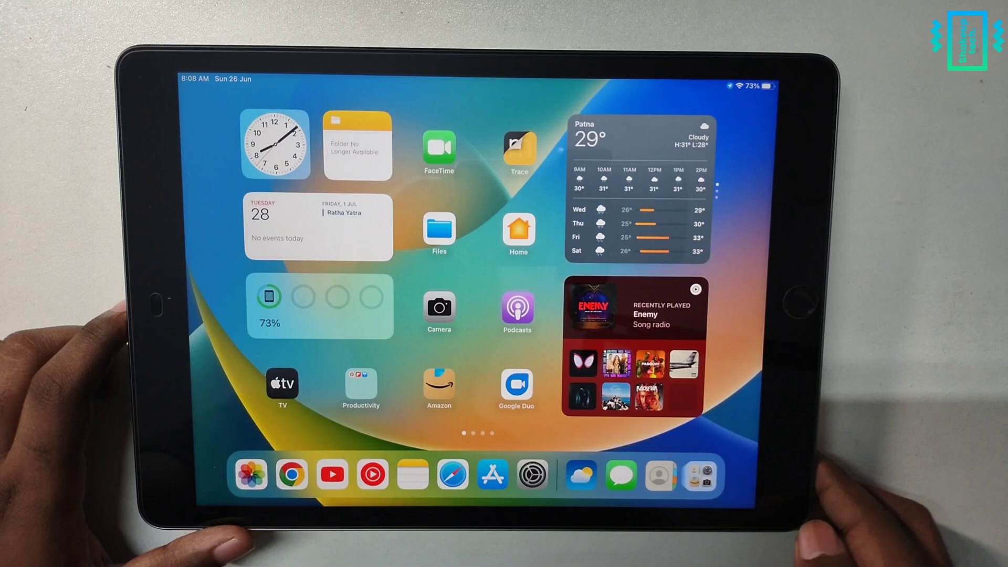
- Show per-app on-screen and background battery usage times in Settings' Battery page
scroll(left, 3)
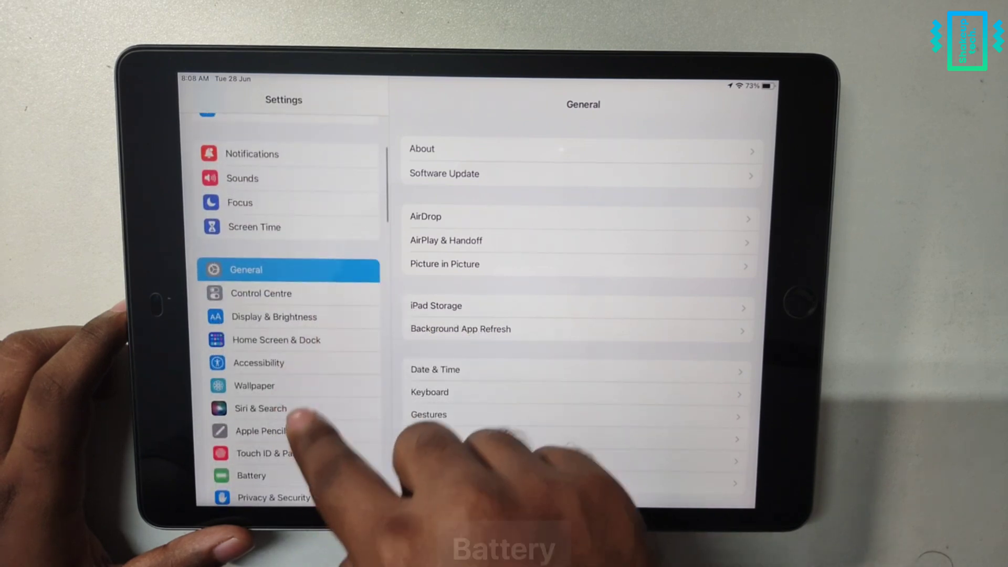
click(251, 475)
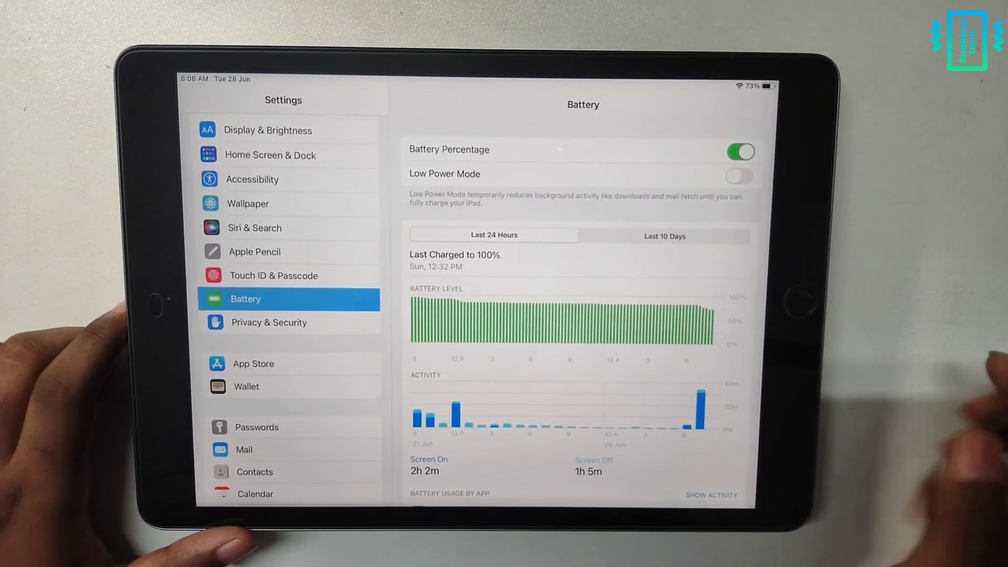
scroll(down, 3)
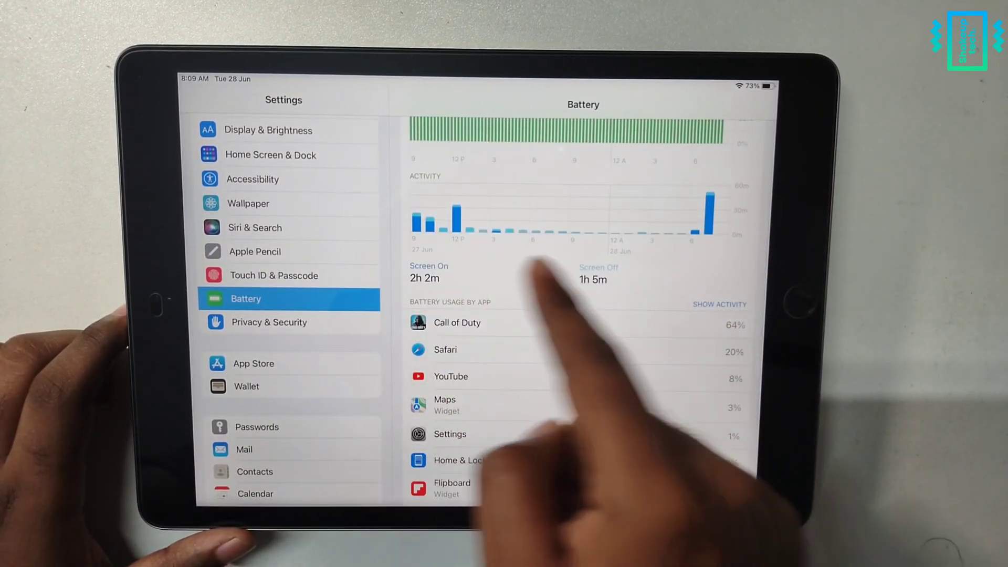
click(720, 304)
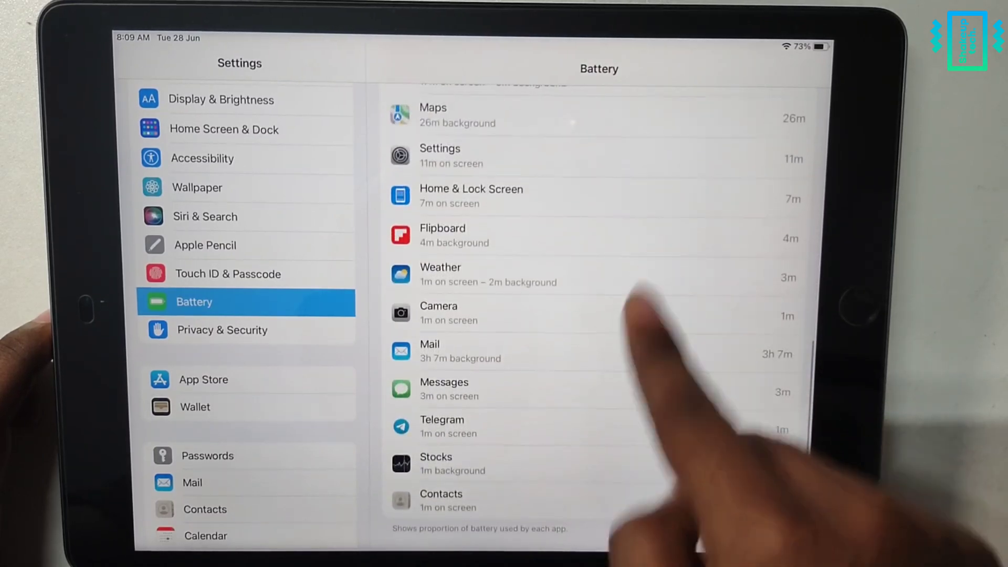
key(home)
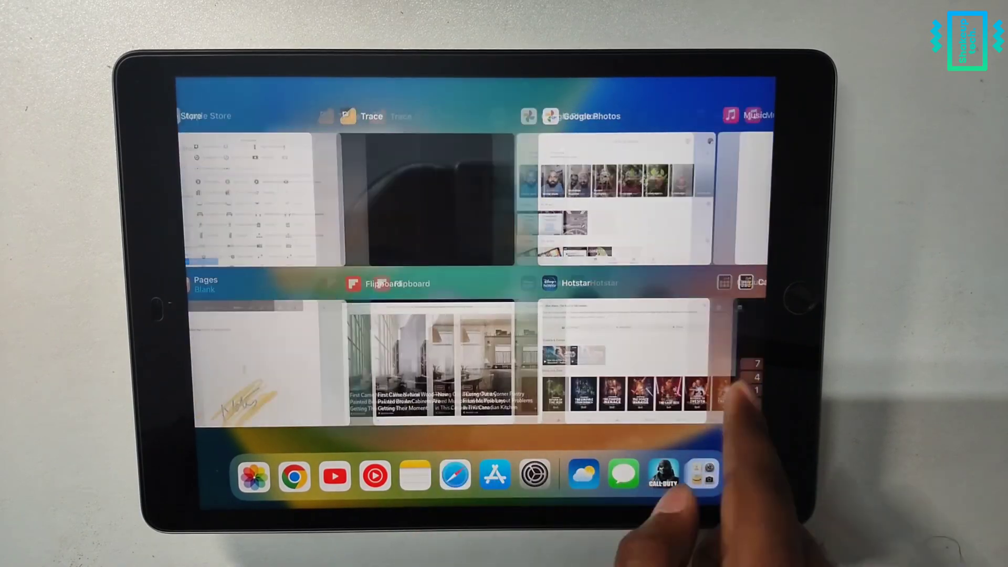
- Browse the App Switcher cards for Pages, Flipboard, Hotstar and Google Photos
scroll(left, 3)
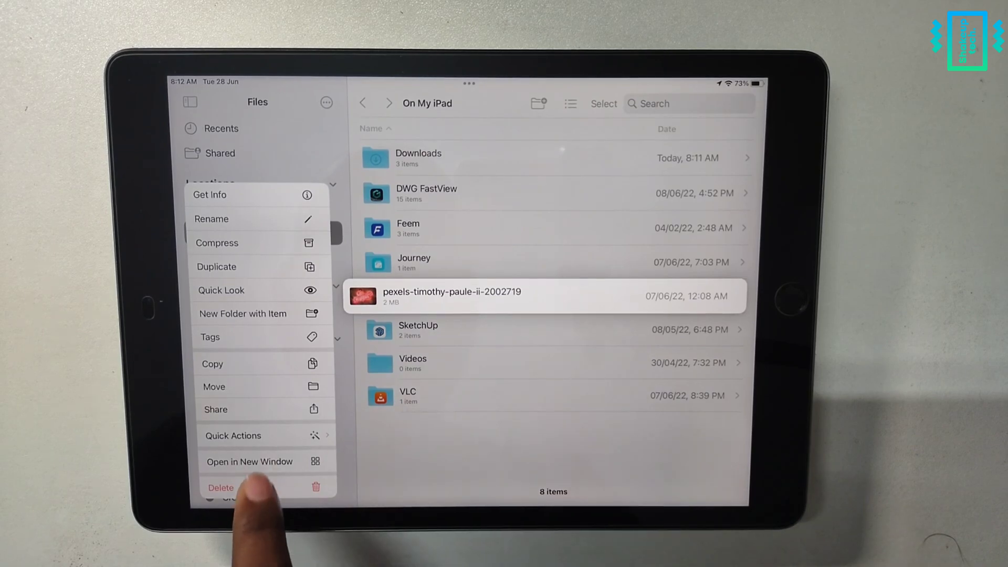
- Make a background-removed copy of the pexels photo; dismiss the failed Convert Image error
click(232, 435)
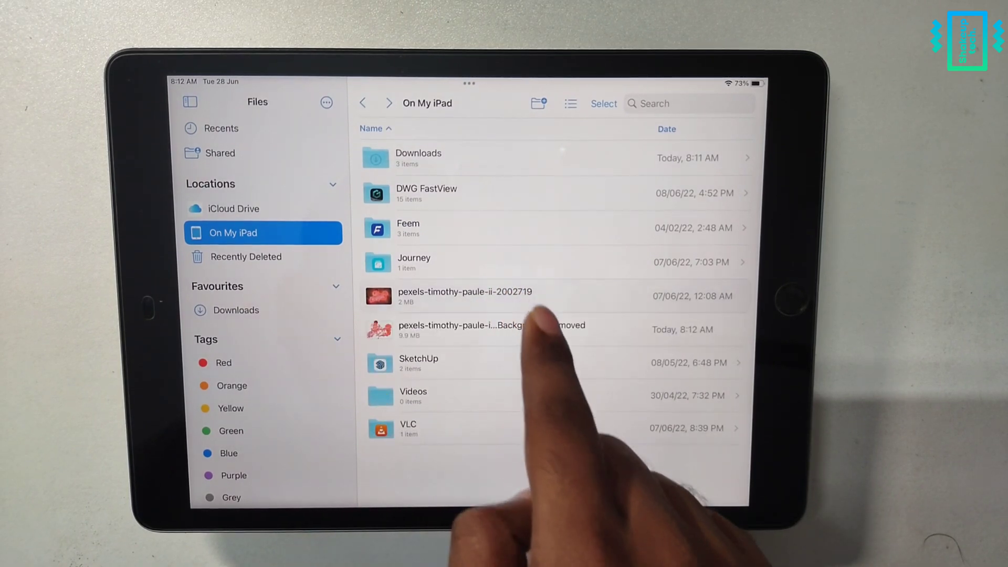
click(464, 295)
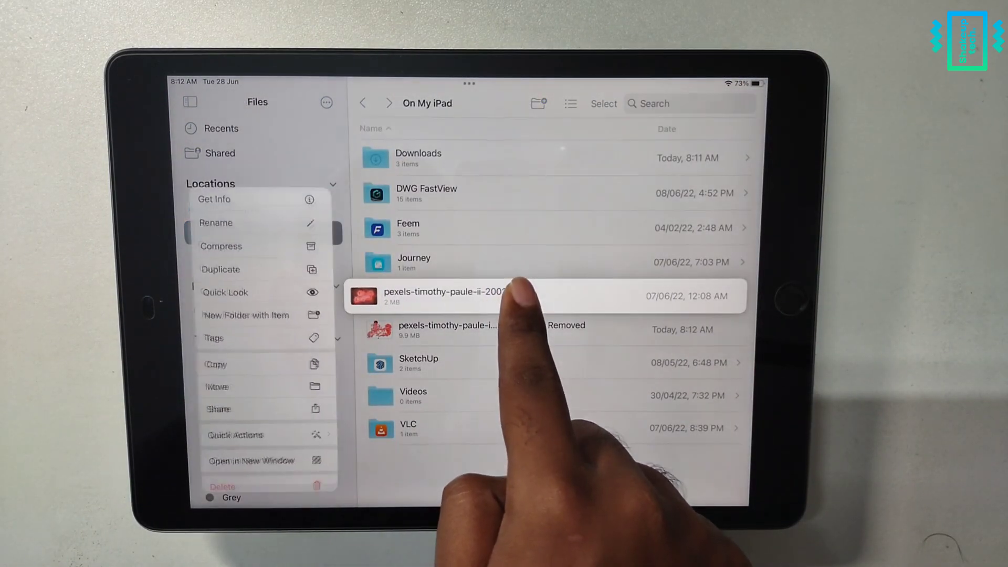
click(234, 434)
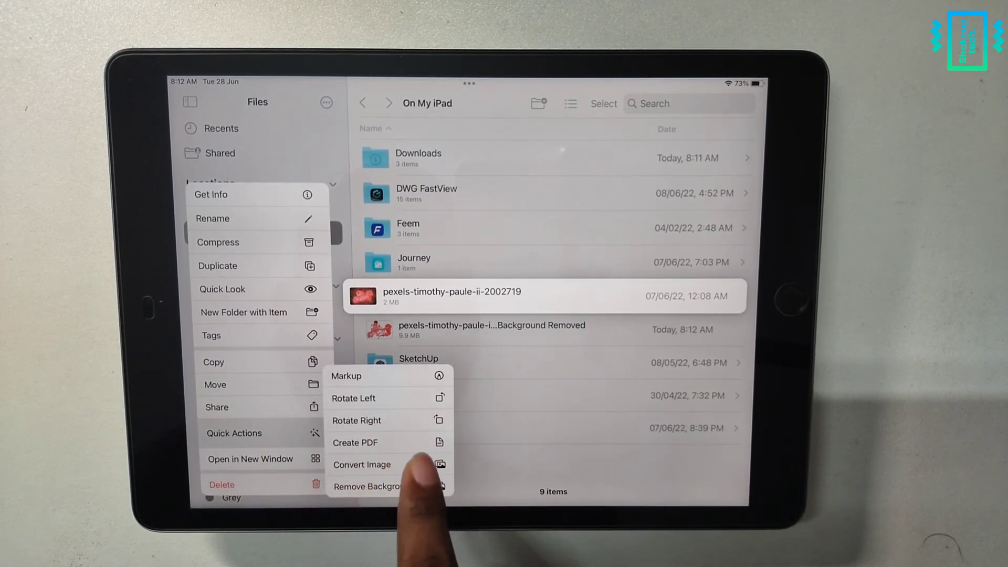
click(361, 464)
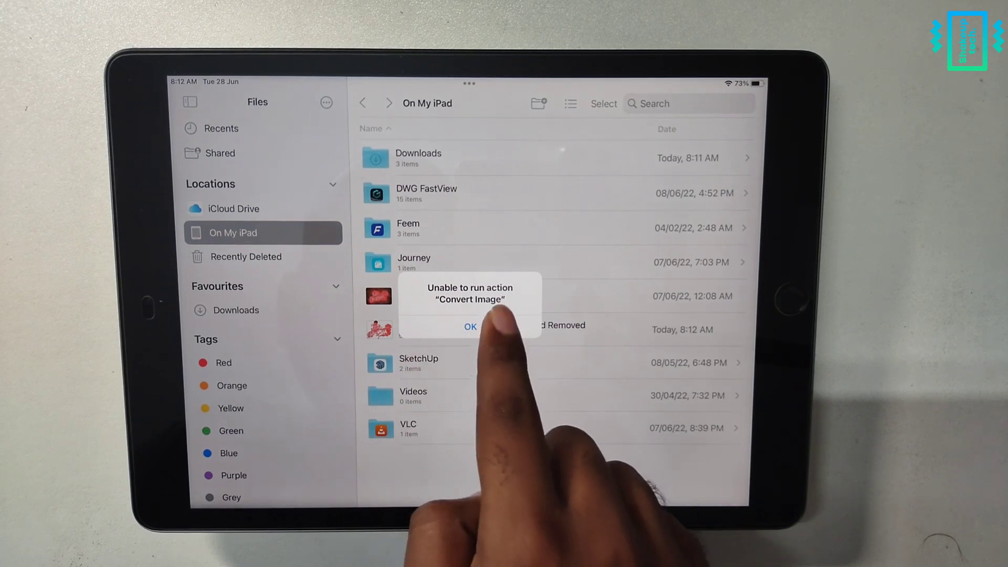
click(470, 327)
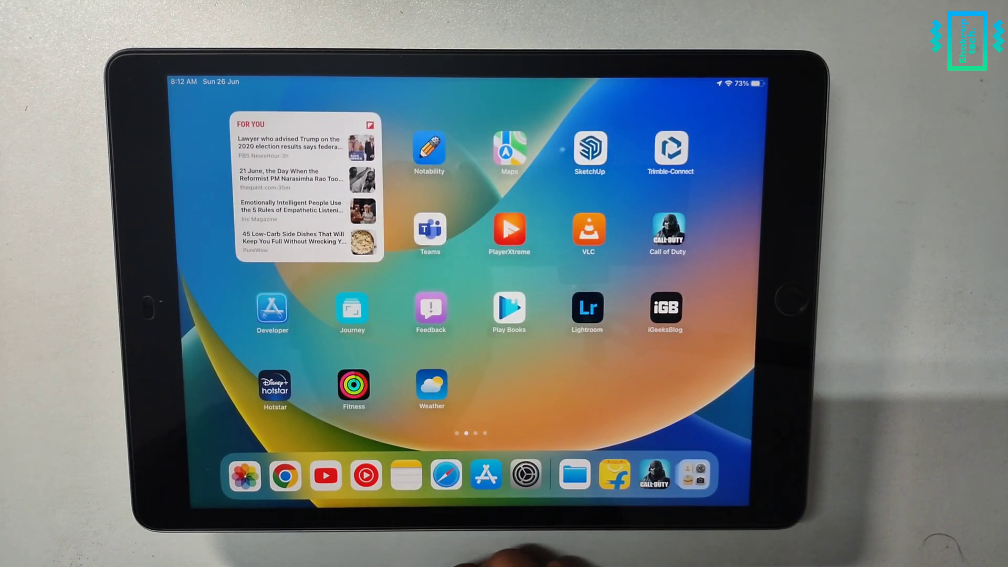
- Flip through the Home Screen pages, returning to the clock, battery and weather widget page
scroll(left, 3)
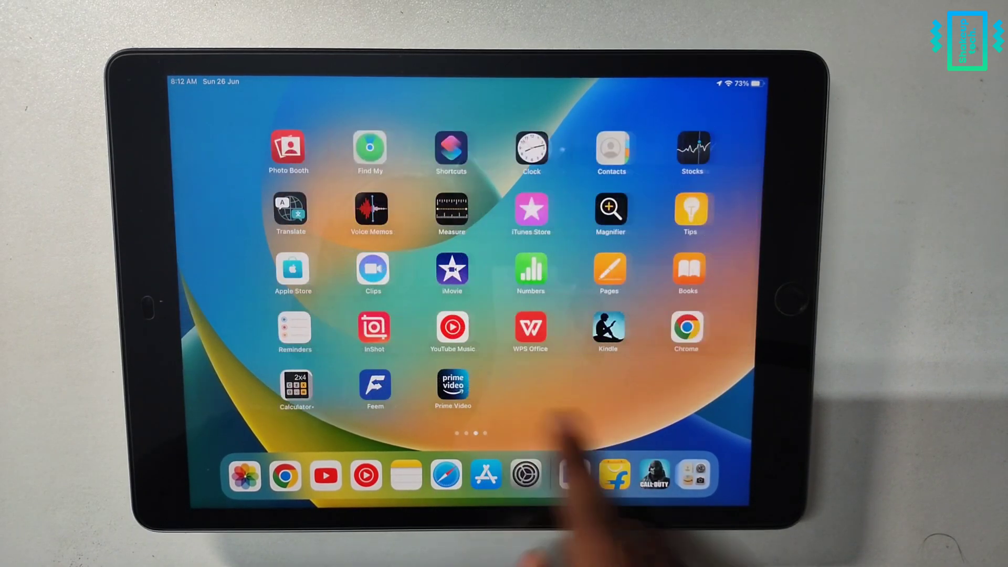
scroll(left, 3)
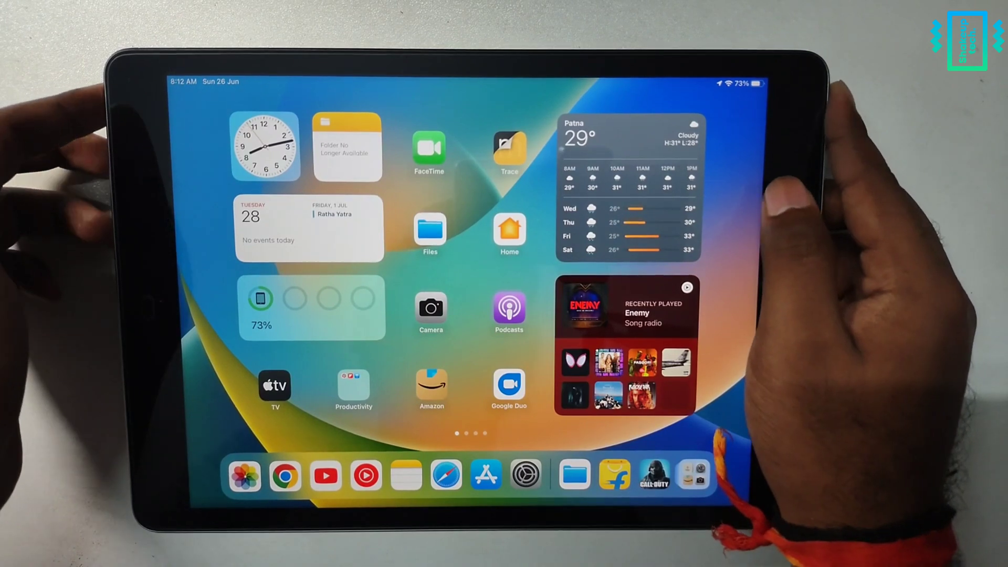
key(power)
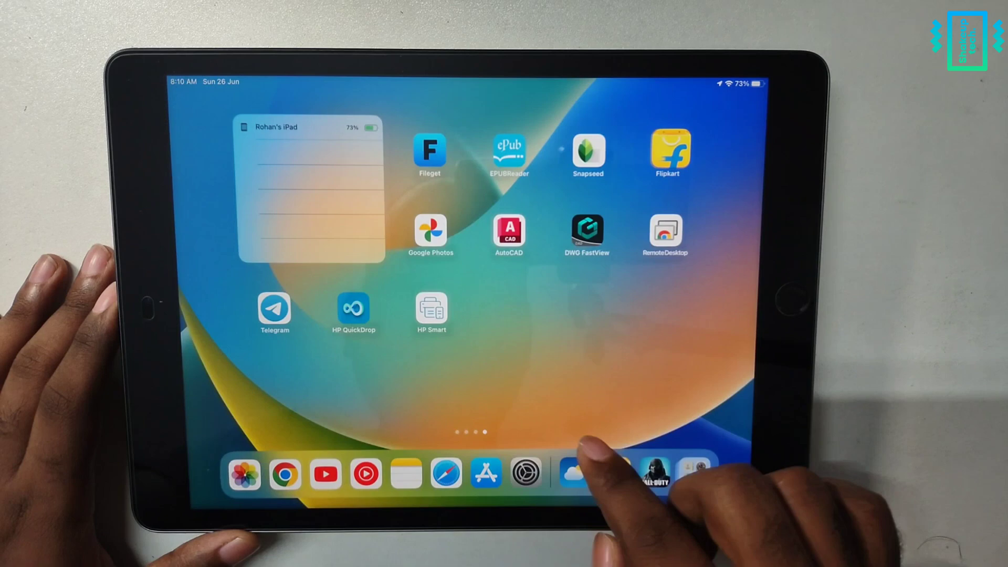
scroll(left, 3)
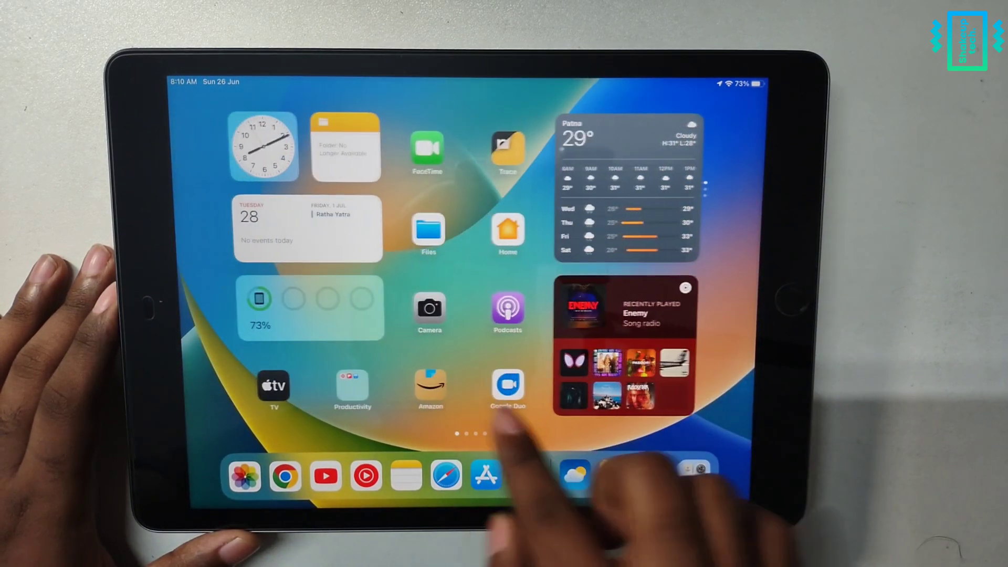